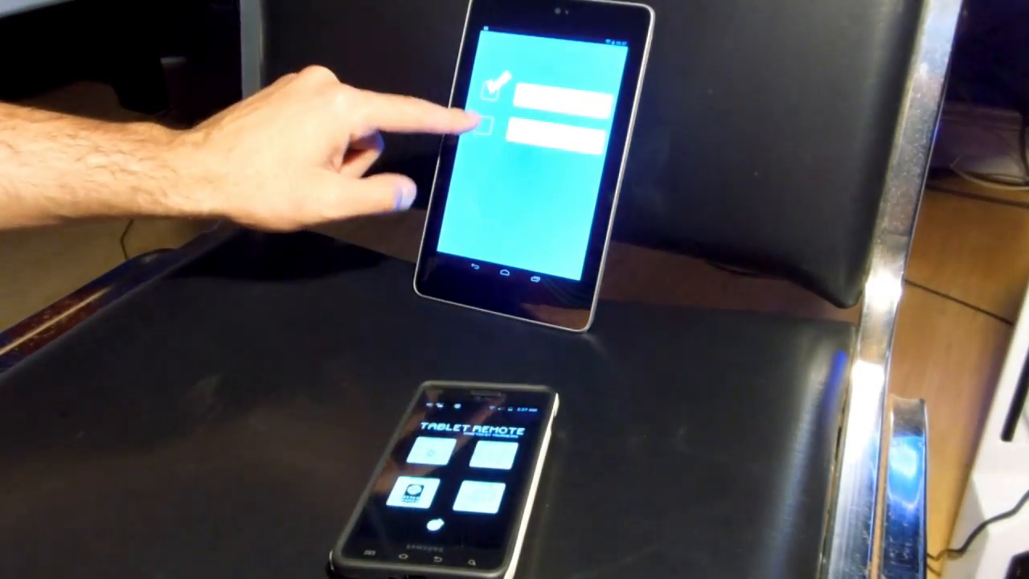
Step: Enable the second, previously unchecked checkbox on the tablet's Settings screen
{"action": "left_click", "coordinate": [547, 132]}
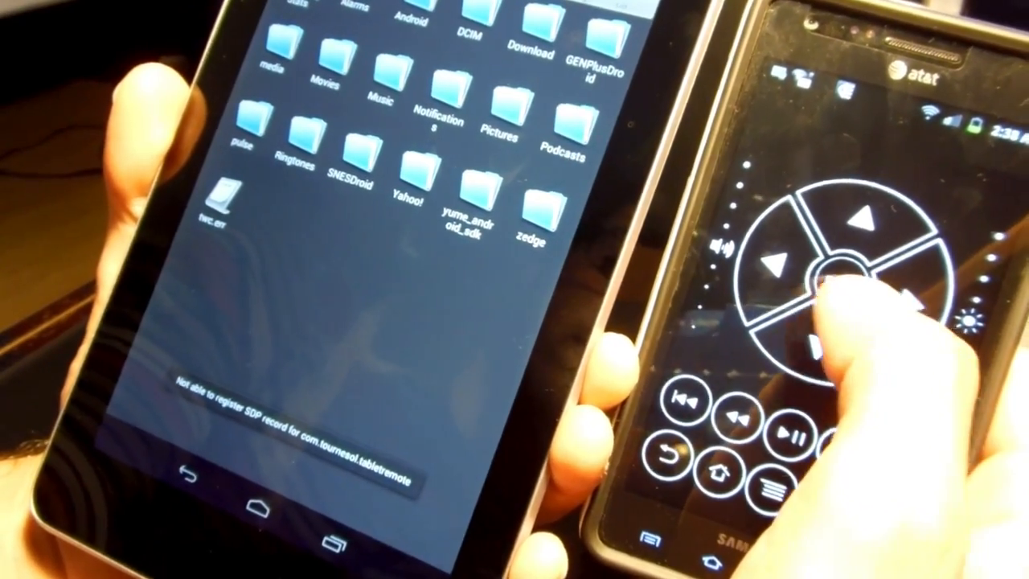
Step: Open the highlighted storage folder in ES File Explorer via the remote pad's Enter
{"action": "left_click", "coordinate": [828, 273]}
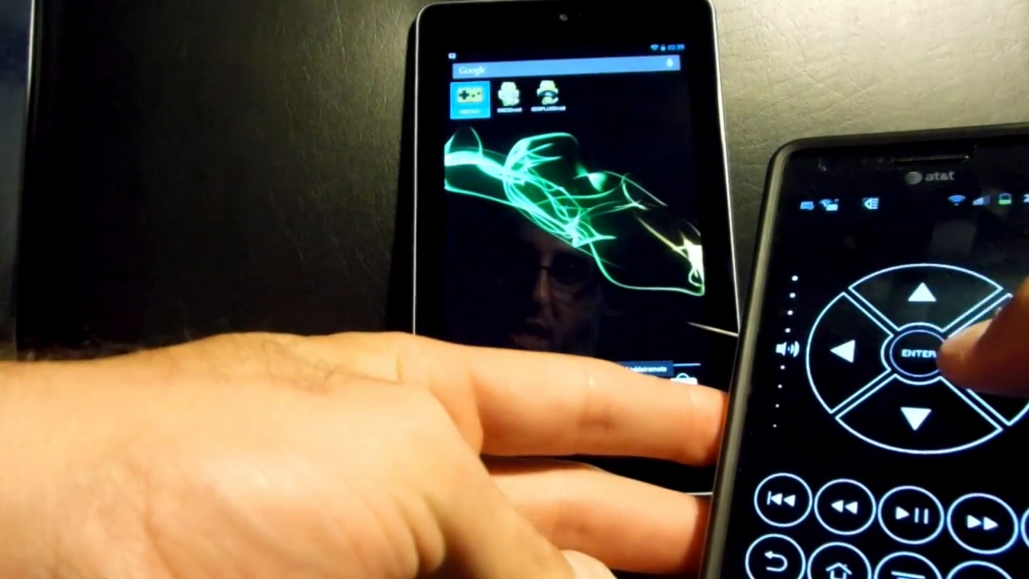
Step: Launch the game-emulator shortcut from the tablet's home screen
{"action": "left_click", "coordinate": [928, 350]}
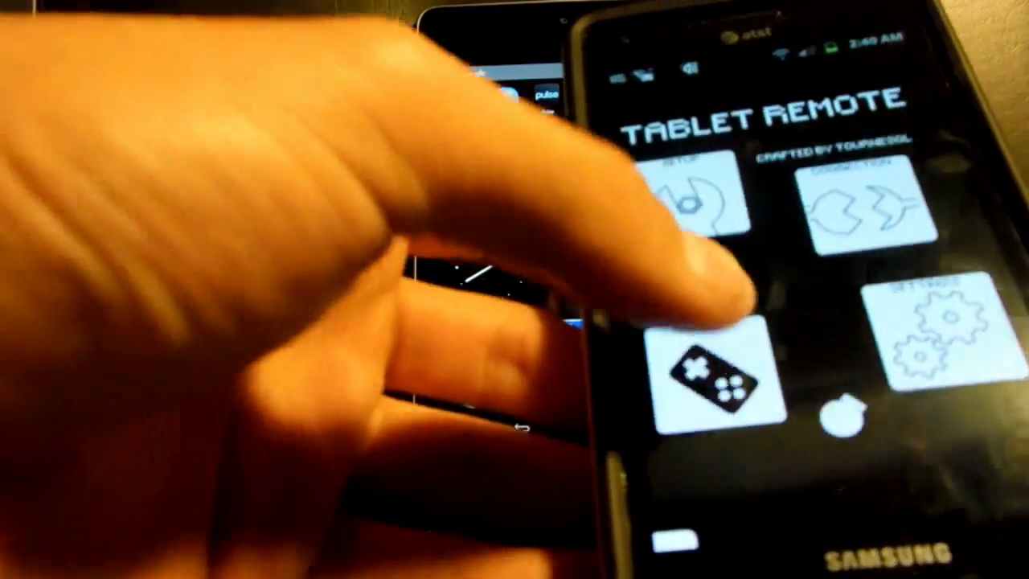
Step: Switch Tablet Remote into gamepad mode with directional cross, select and start buttons
{"action": "left_click", "coordinate": [708, 373]}
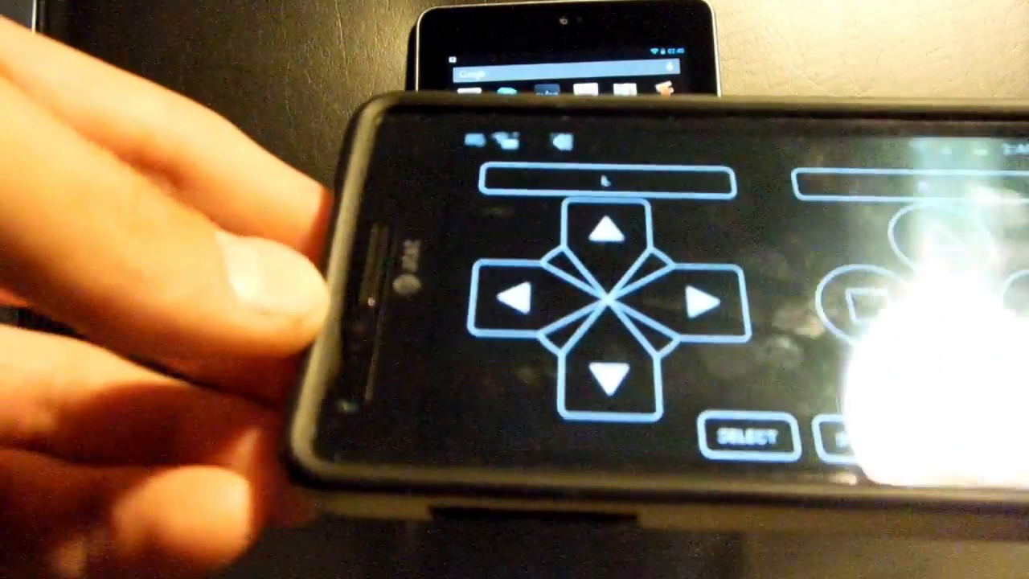